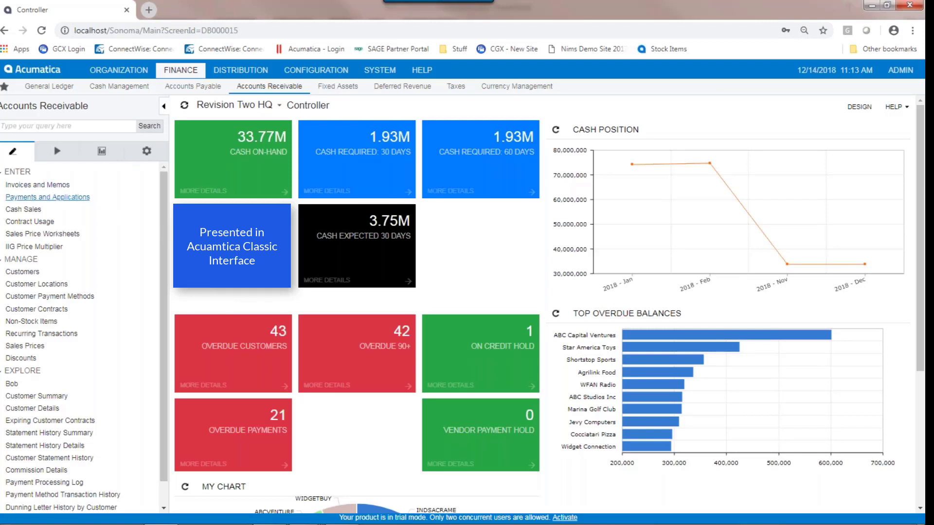
# Review ABARTENDE's GL Accounts, confirming the prepayment account 22100 Customer Deposit.
pyautogui.click(23, 271)
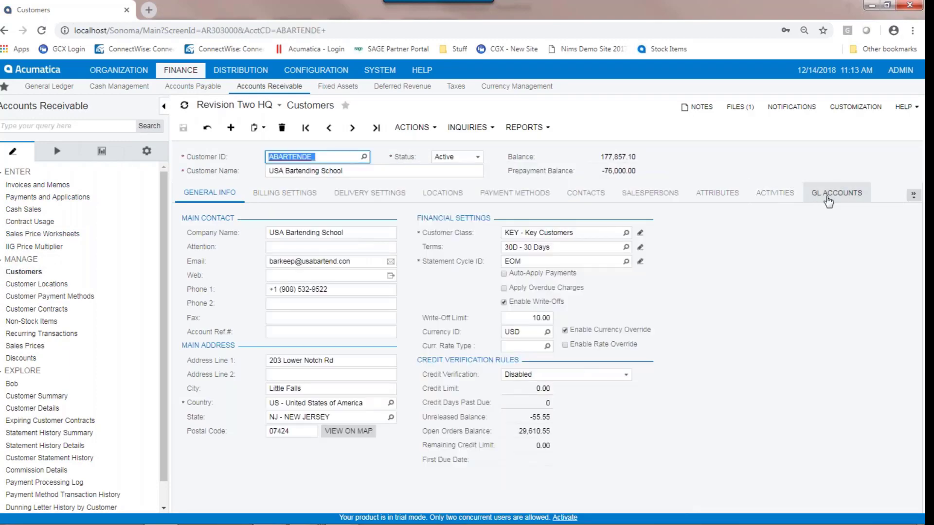
pyautogui.click(836, 192)
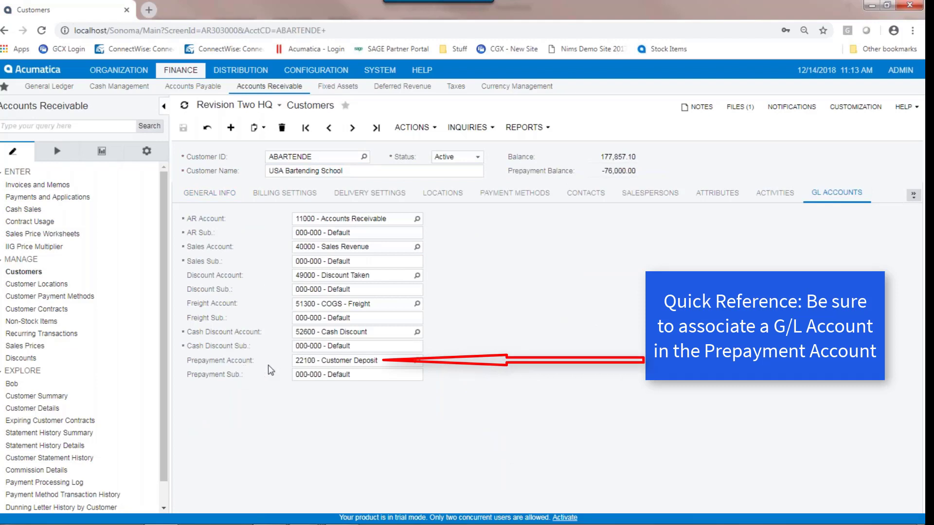
pyautogui.click(357, 374)
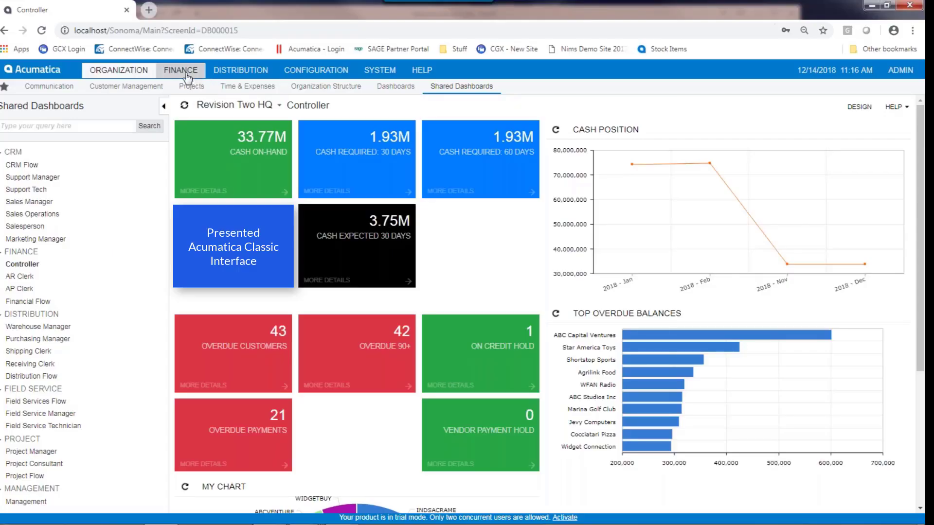
# Start a new Prepayment in Payments and Applications for customer TEST, 7,000.00 by check, ref PMT01032.
pyautogui.click(180, 70)
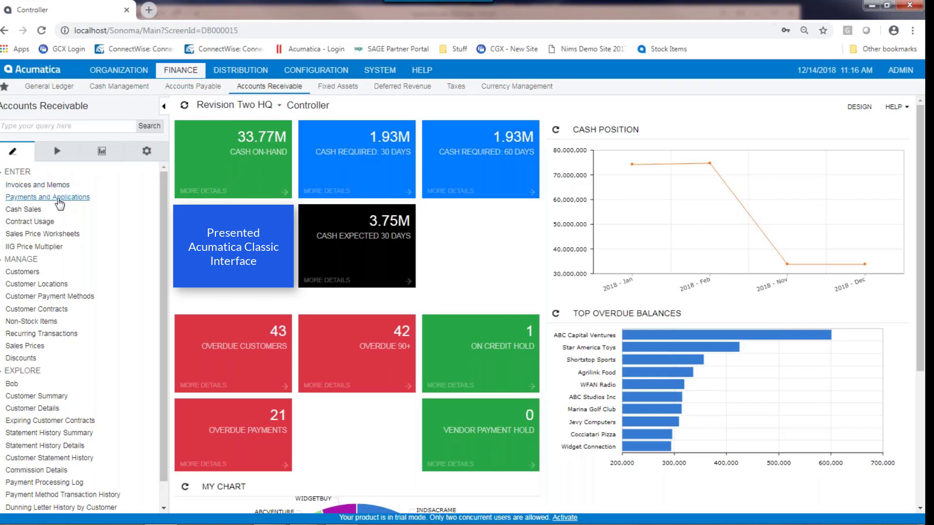
pyautogui.click(47, 197)
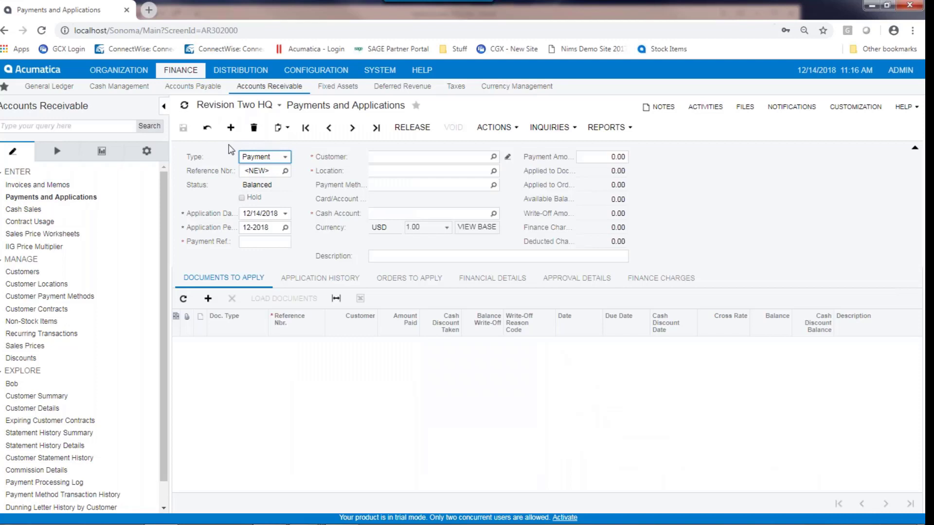
pyautogui.moveTo(286, 162)
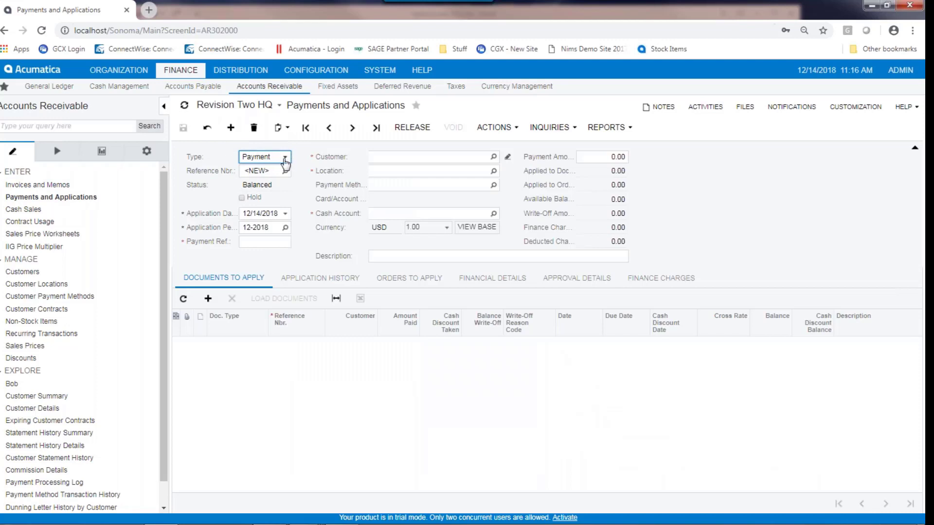
pyautogui.click(284, 157)
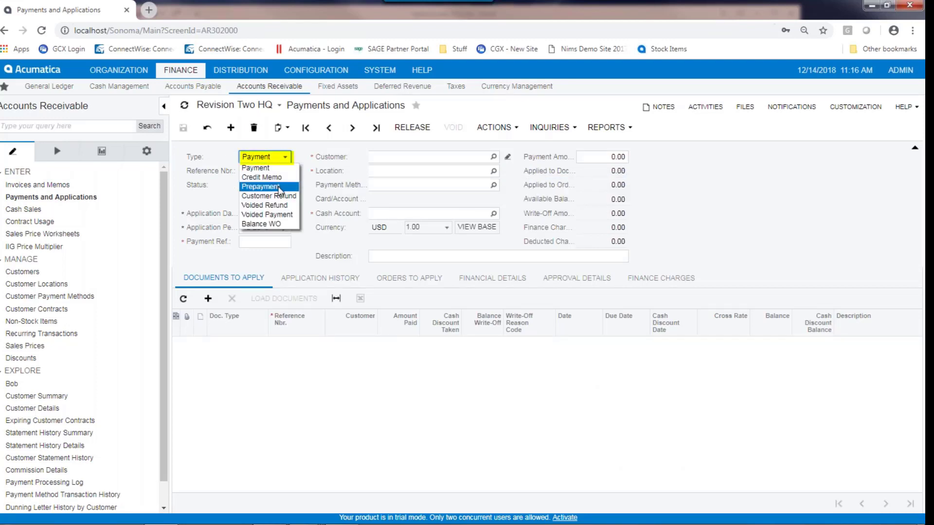
pyautogui.click(261, 187)
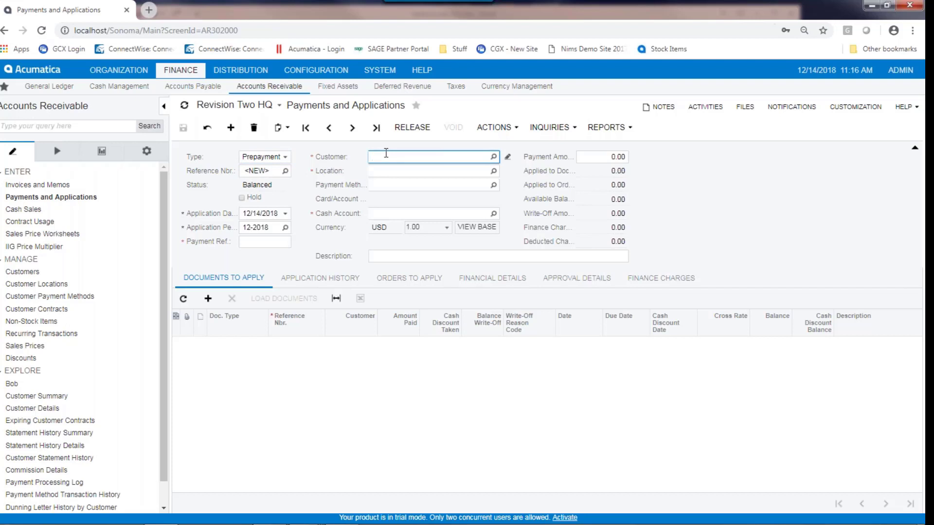
pyautogui.write('TEST - Test Customer')
pyautogui.click(603, 155)
pyautogui.write('7,000')
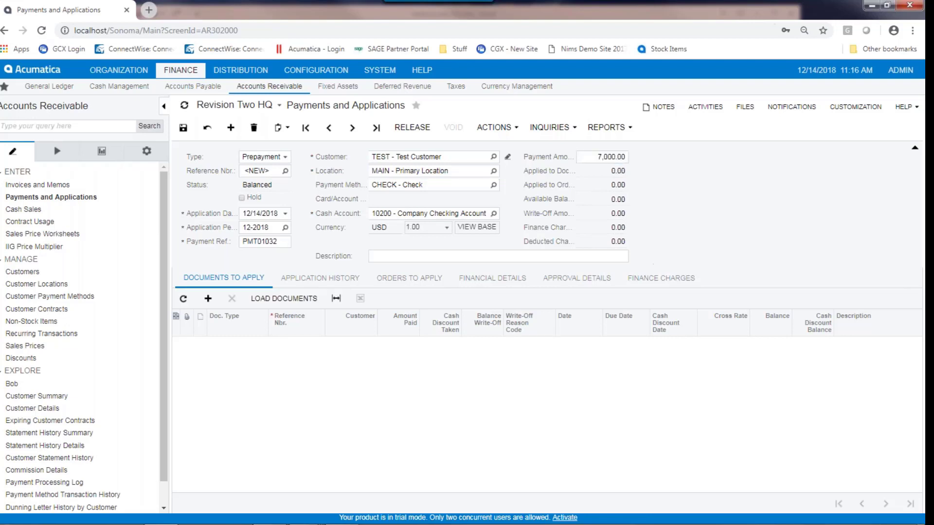
pyautogui.click(208, 297)
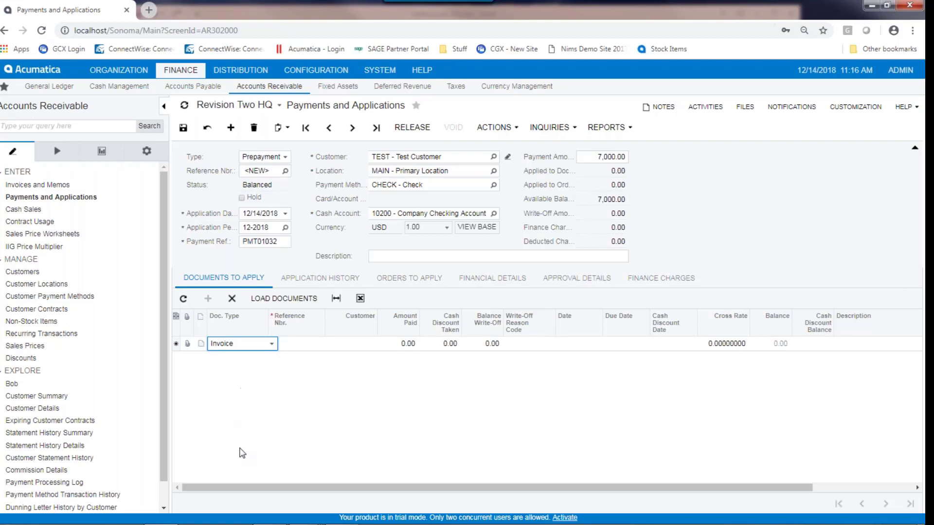
pyautogui.moveTo(384, 375)
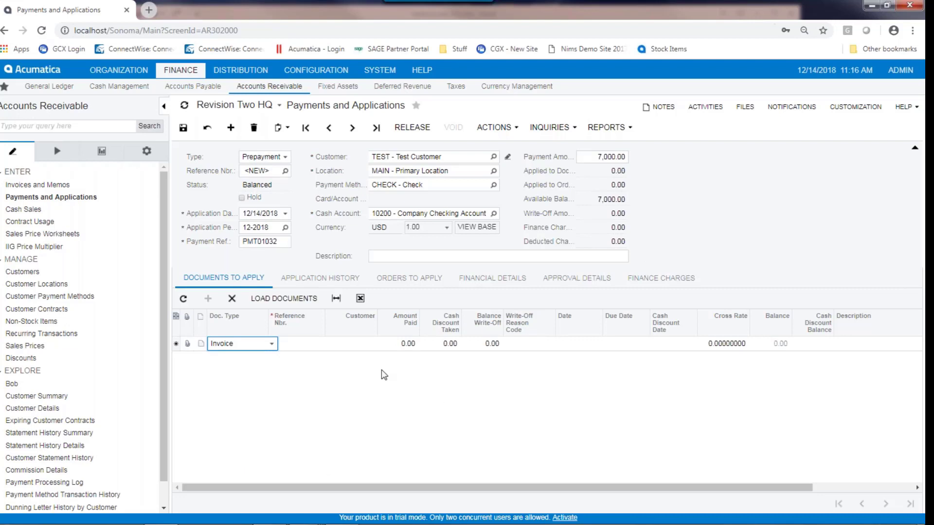
pyautogui.moveTo(322, 397)
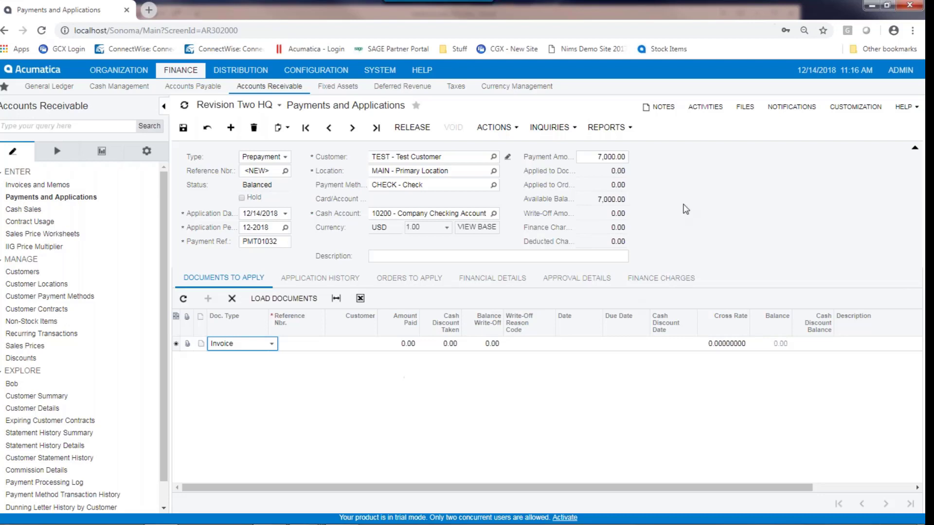
pyautogui.moveTo(681, 204)
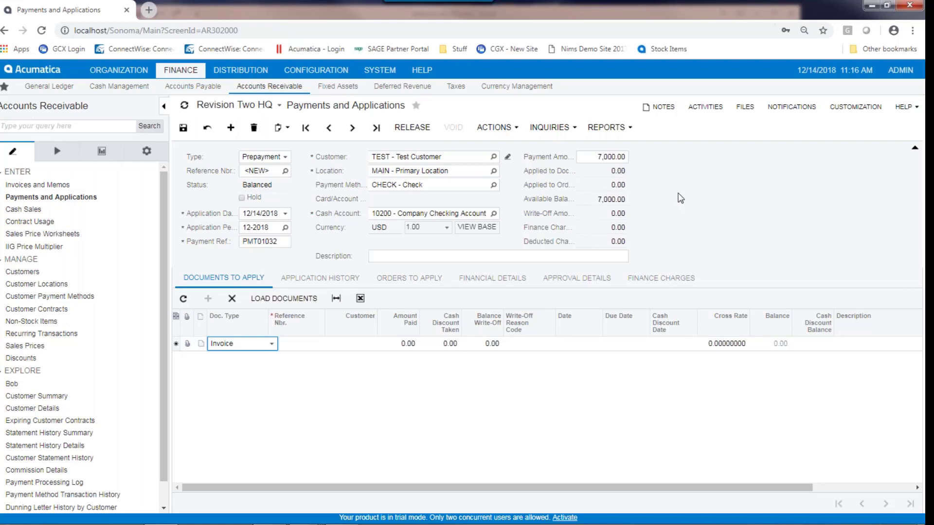
pyautogui.moveTo(677, 197)
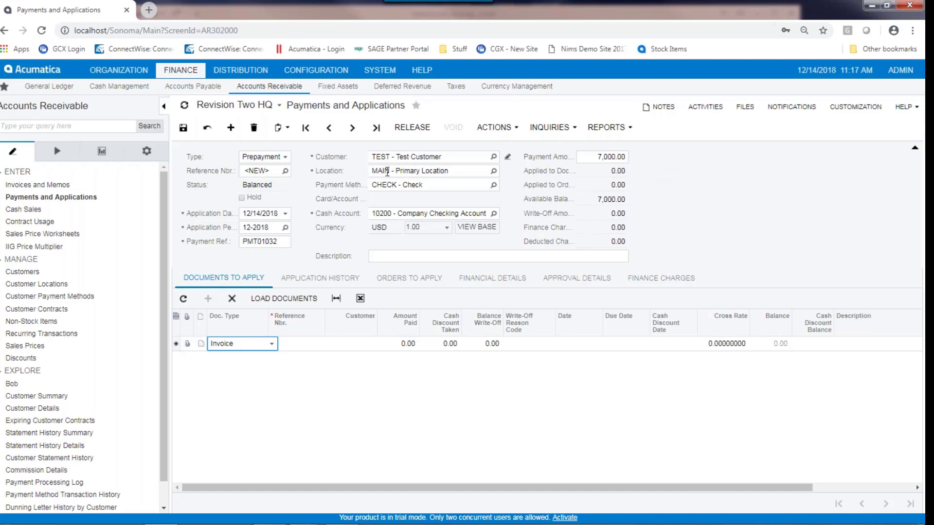
# Release the 7,000.00 prepayment, now Open as document 001307.
pyautogui.click(413, 126)
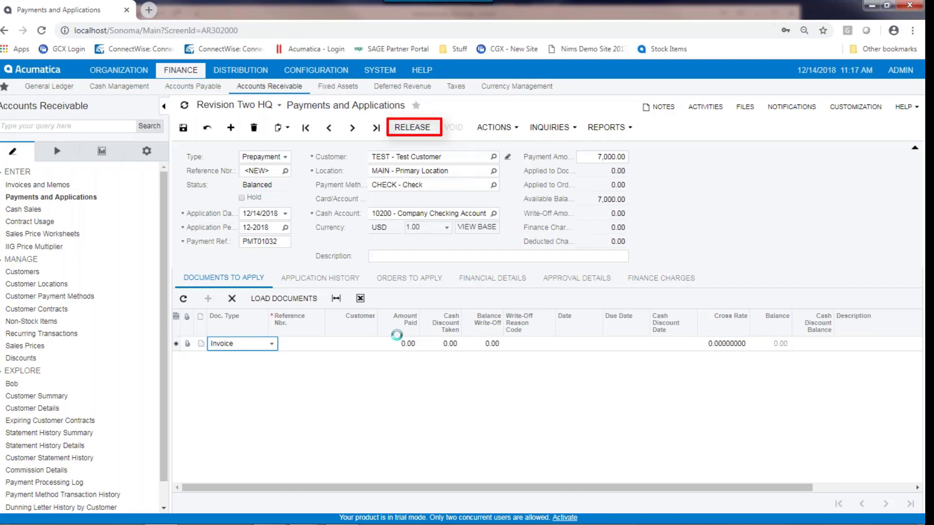
pyautogui.click(413, 127)
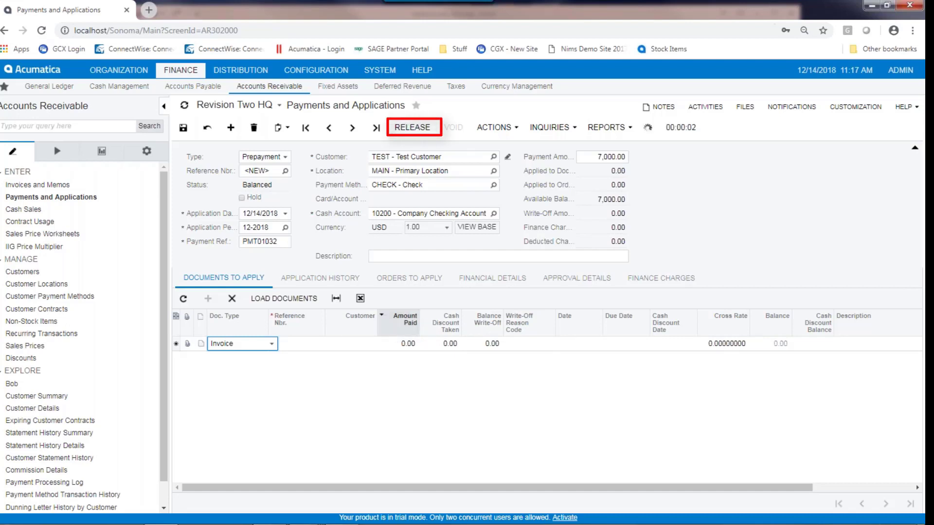
pyautogui.click(412, 127)
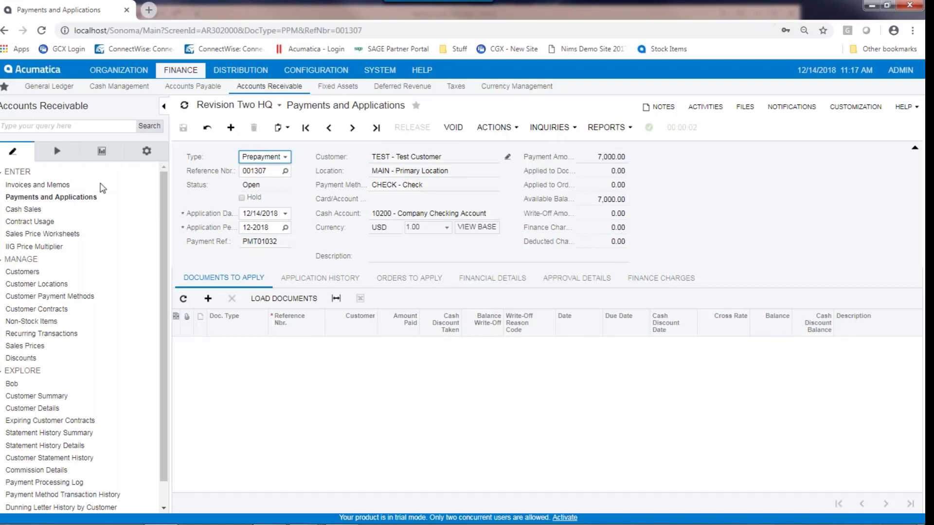
# Go to the receivables Reports list and choose AR Balance by GL Account.
pyautogui.click(100, 151)
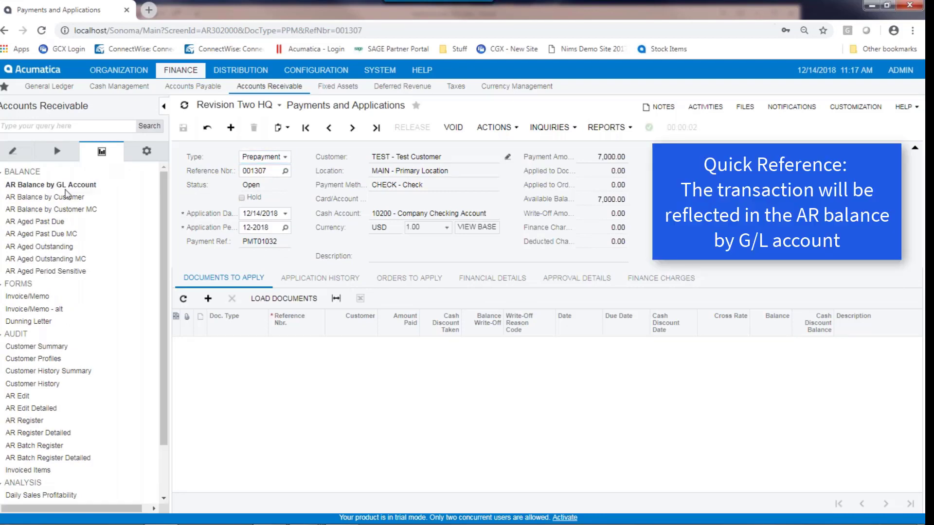
pyautogui.click(51, 185)
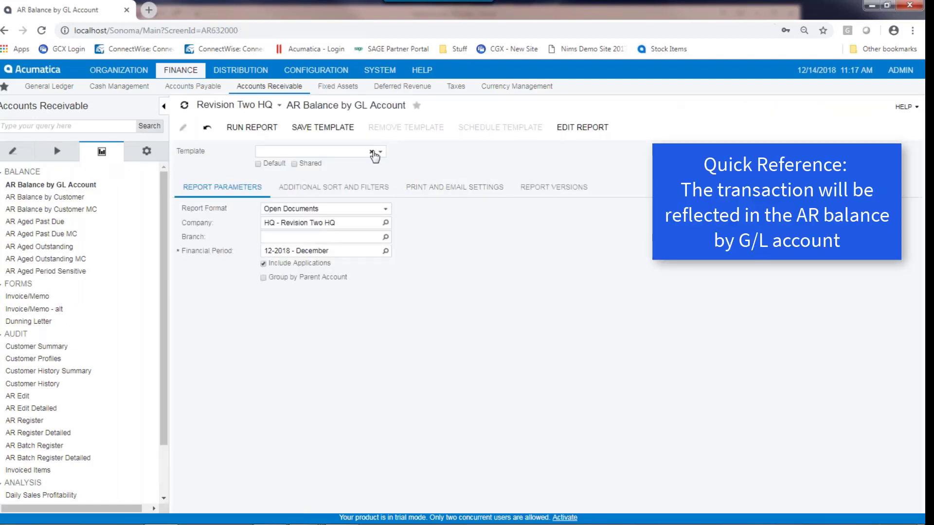
# Run the report with the Test customer template, showing 001307 at -7,000.00 under 22100.
pyautogui.click(378, 152)
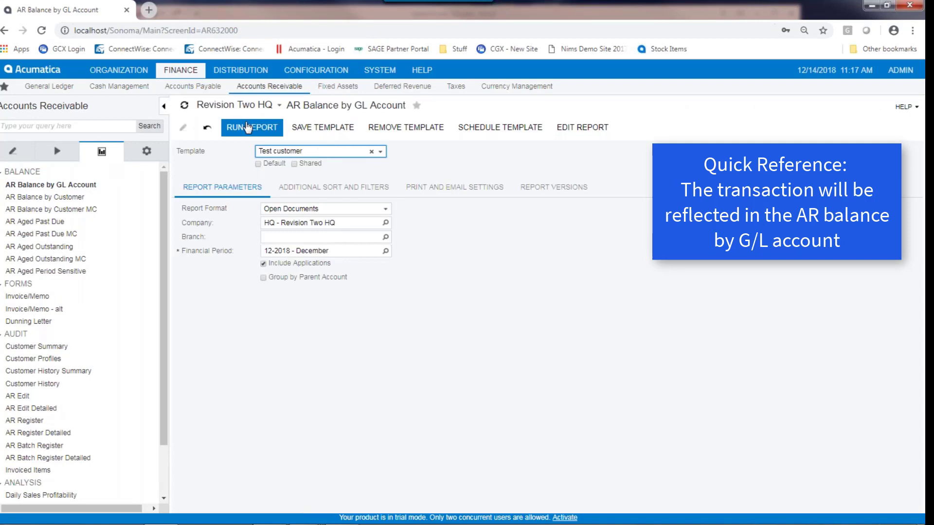
pyautogui.click(251, 128)
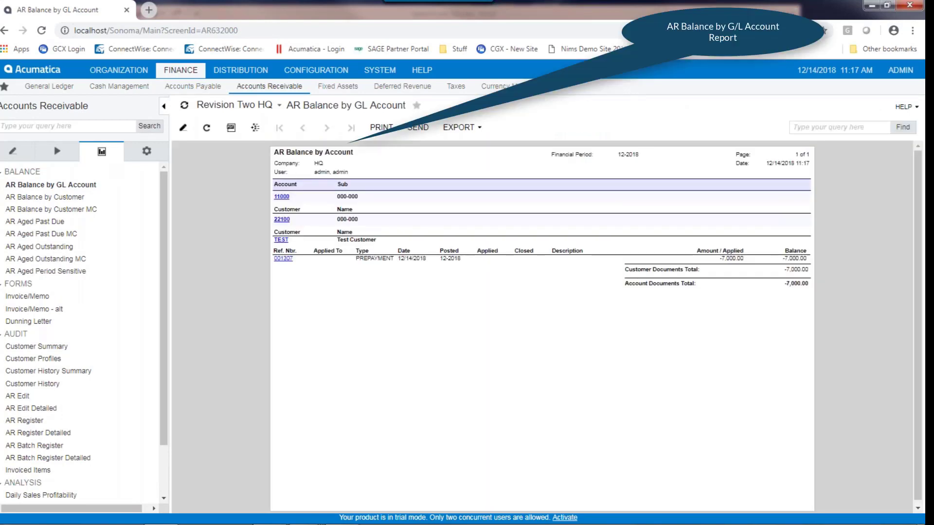
pyautogui.moveTo(300, 271)
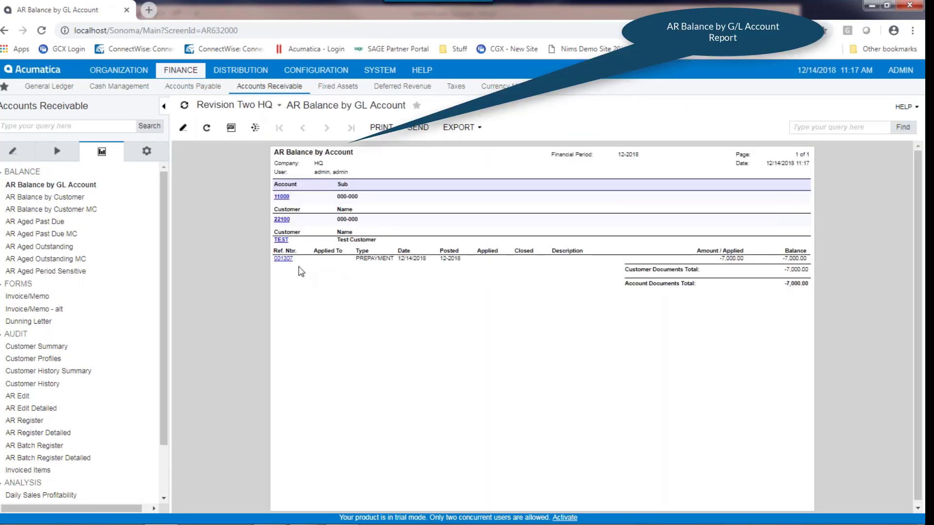
pyautogui.moveTo(448, 268)
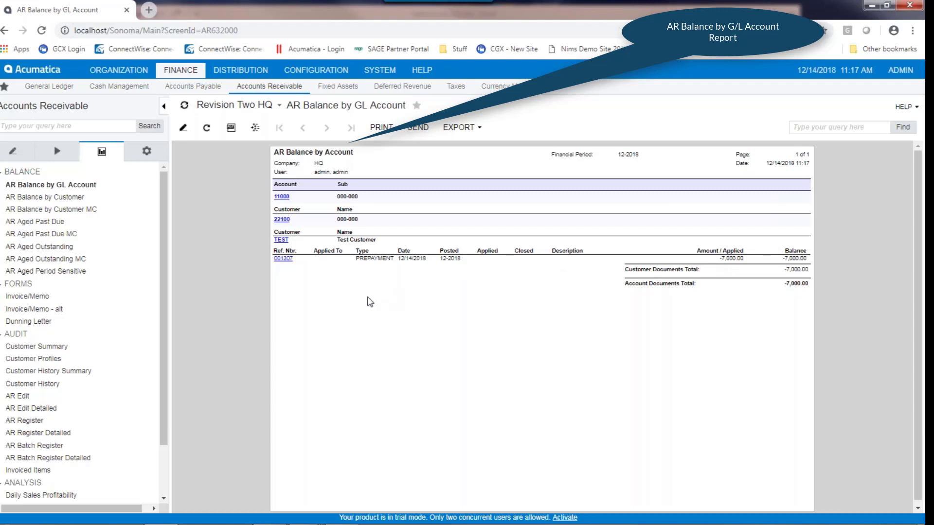
pyautogui.moveTo(194, 239)
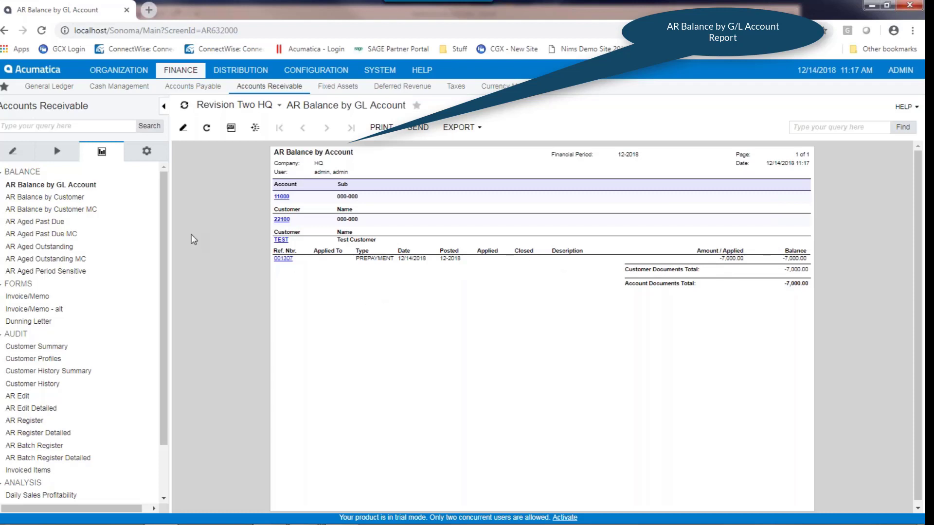
pyautogui.click(182, 128)
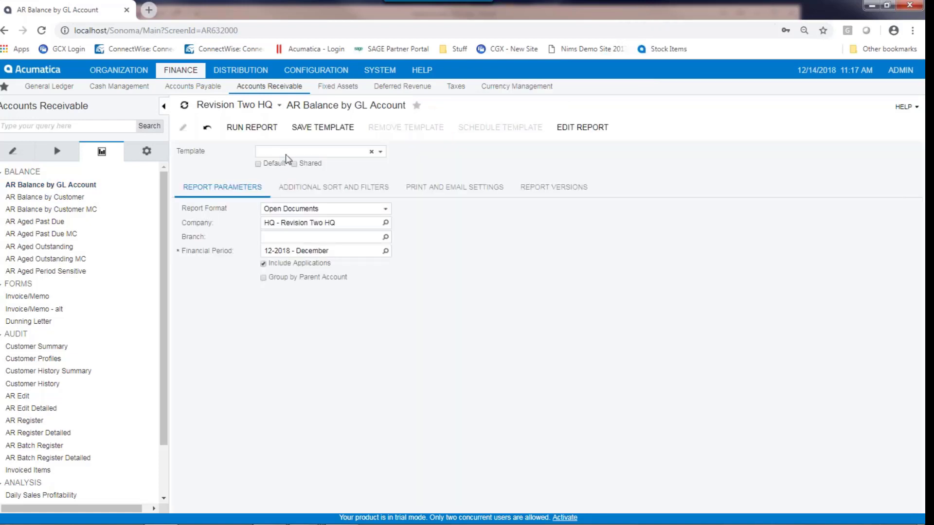
# Page through the all-customers report to its last page (page 8), 22100 totalling -83,000.00.
pyautogui.click(251, 126)
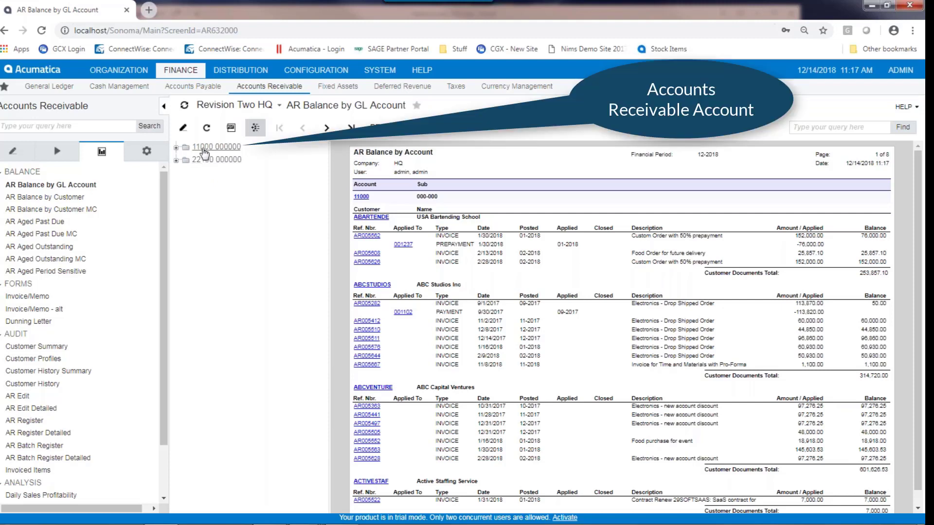
pyautogui.moveTo(203, 154)
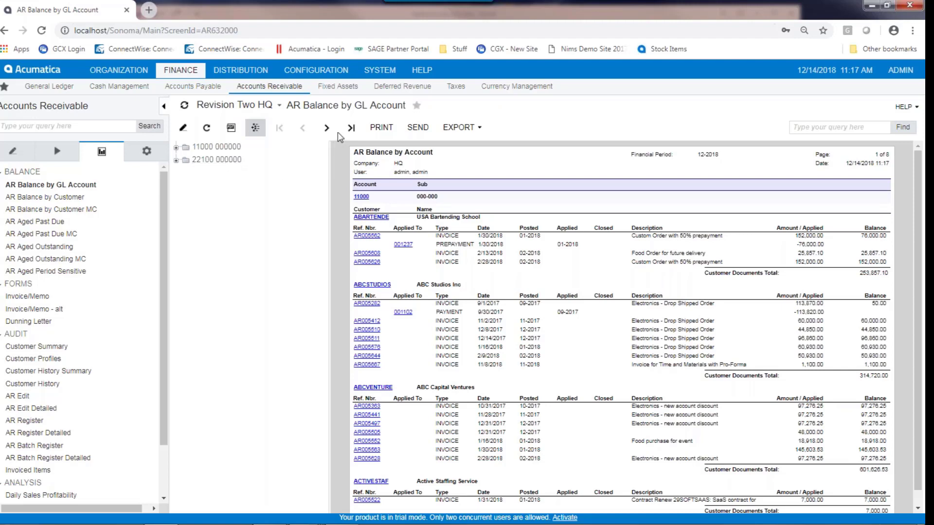
pyautogui.click(351, 128)
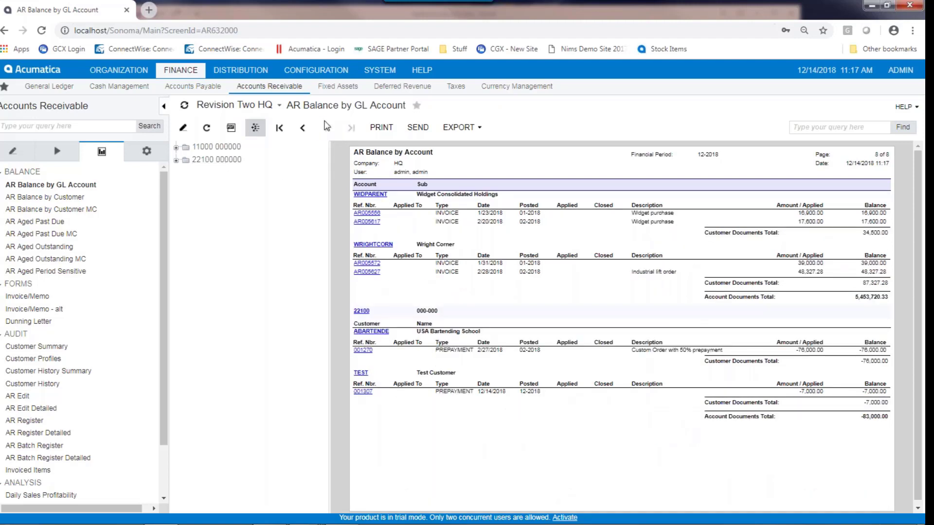
pyautogui.click(302, 127)
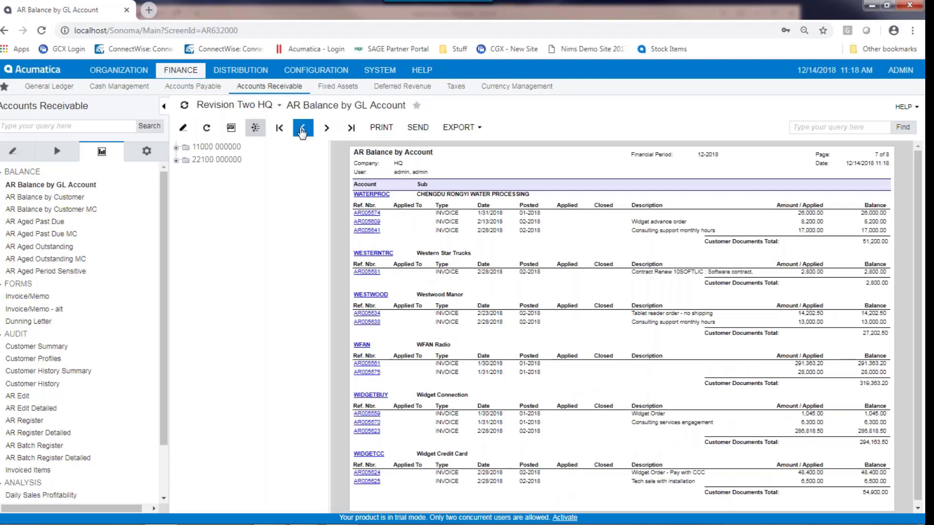
pyautogui.click(303, 128)
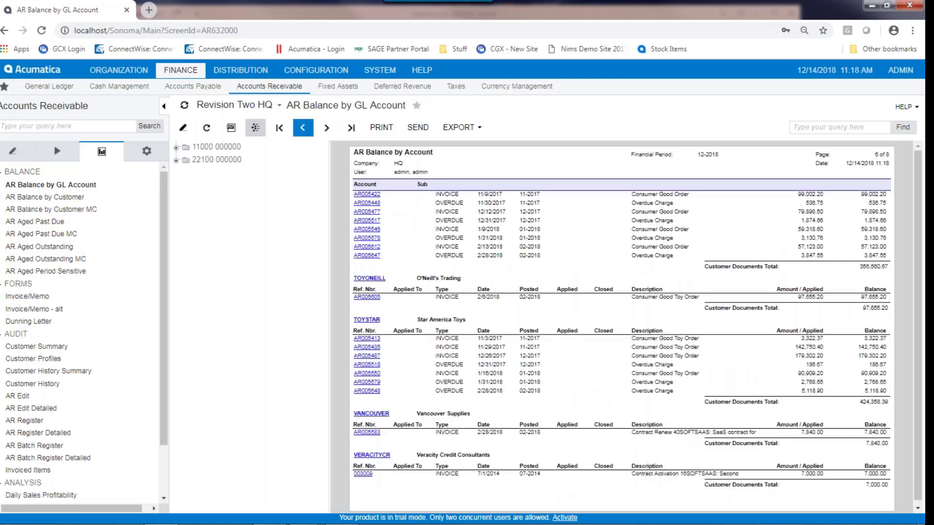
pyautogui.click(303, 128)
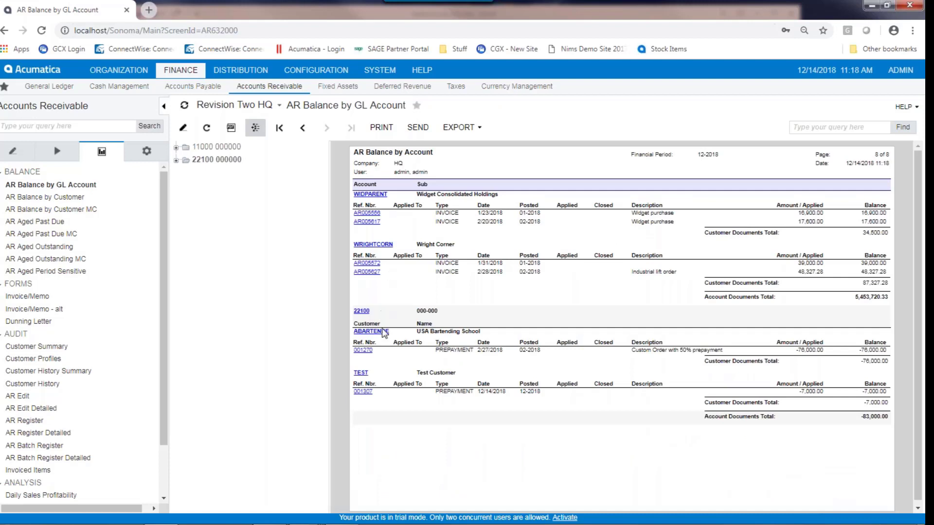
pyautogui.moveTo(681, 388)
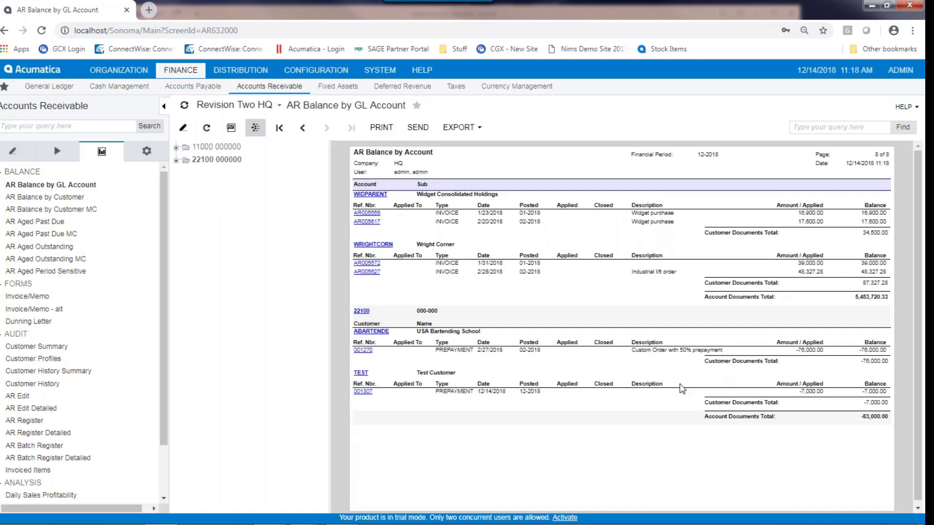
pyautogui.moveTo(798, 411)
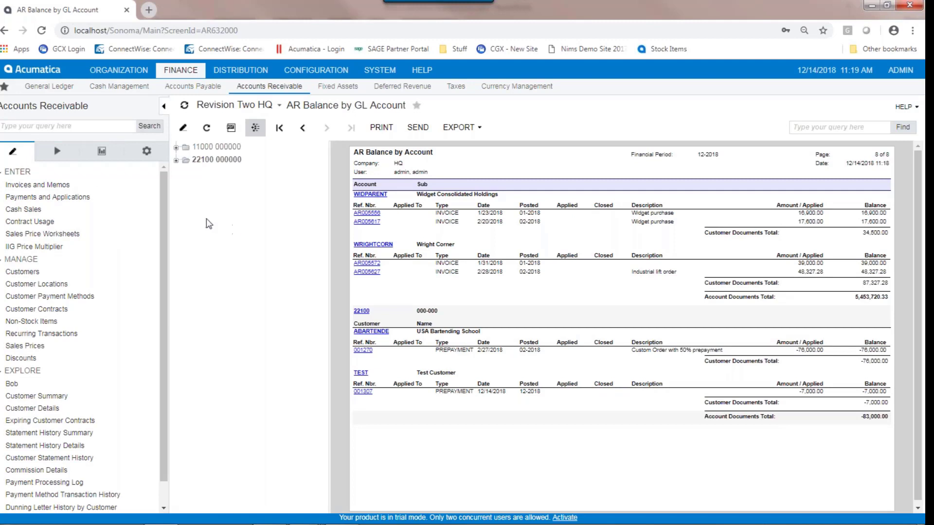
# Enter a TEST invoice with a CARRENT line, quantity 1.00 at 7,000.00.
pyautogui.click(37, 185)
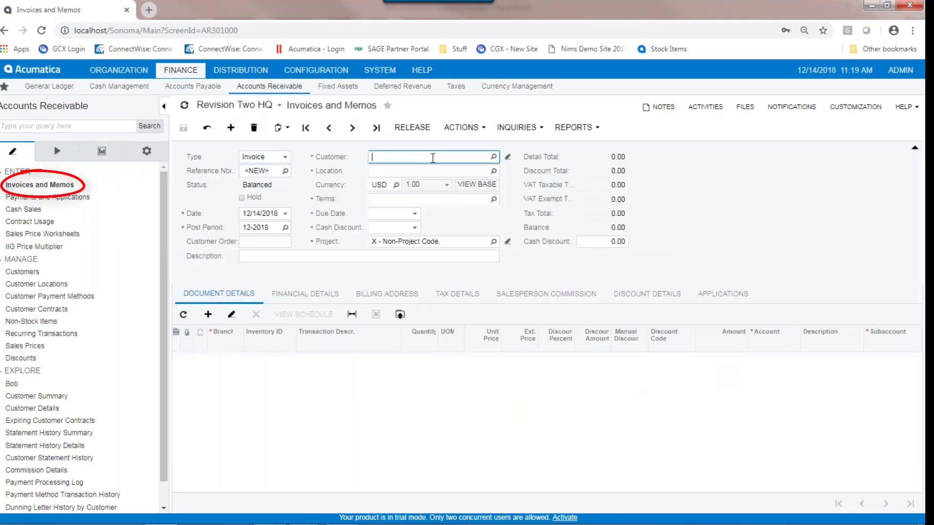
pyautogui.write('TEST - Test Customer')
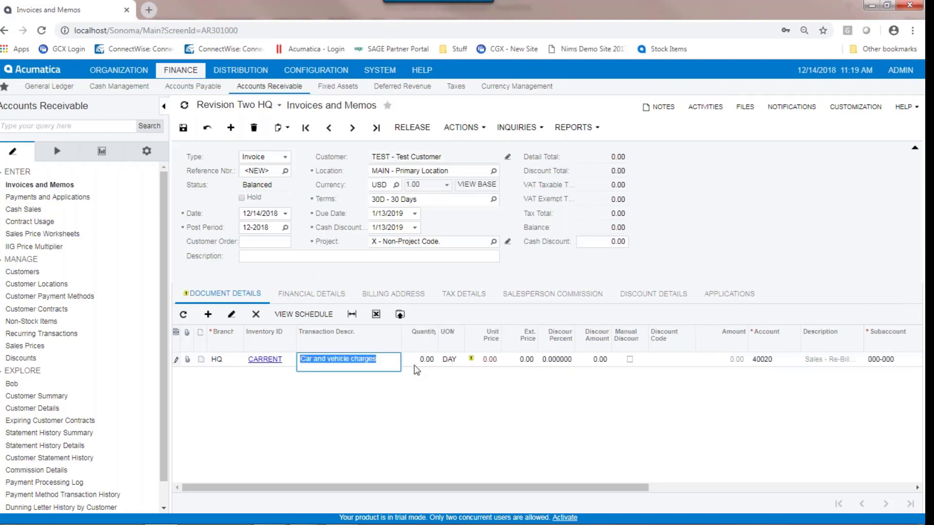
pyautogui.click(484, 359)
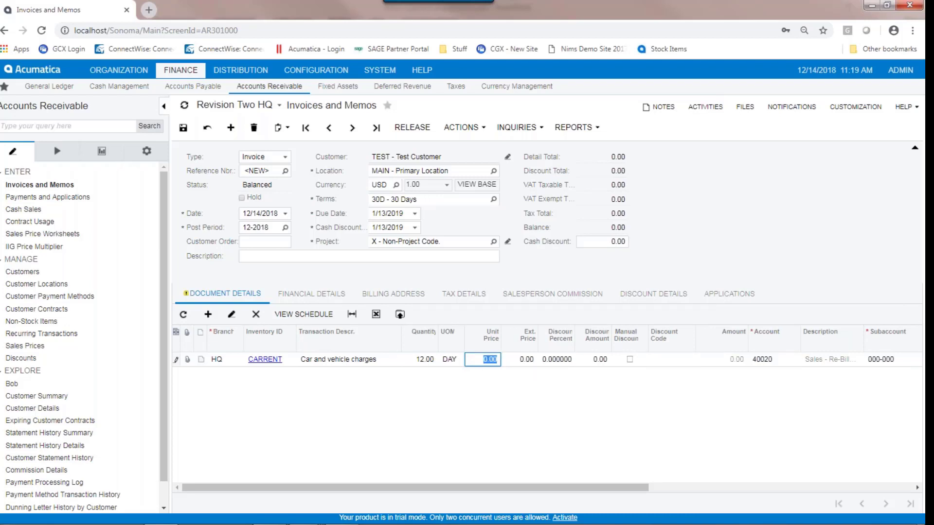
pyautogui.write('1.00')
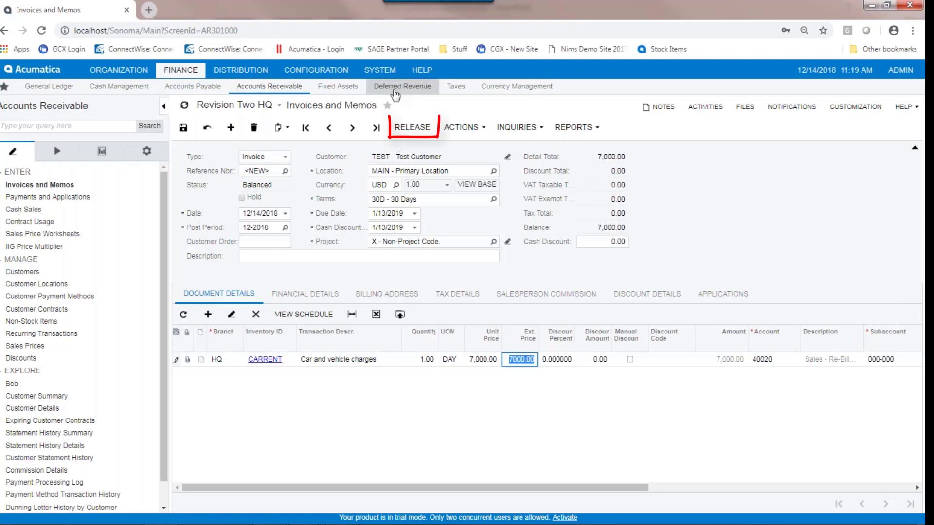
# Release the 7,000.00 Test Customer invoice.
pyautogui.click(411, 127)
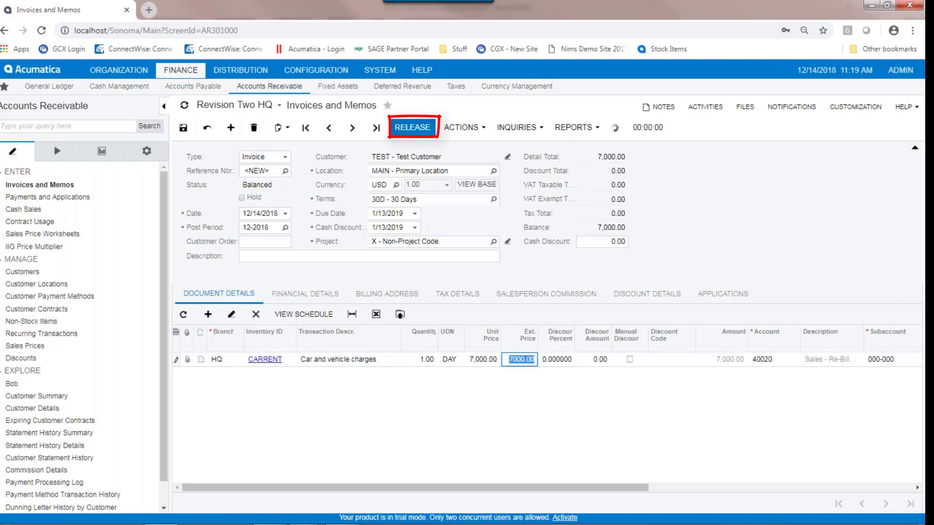
pyautogui.click(412, 128)
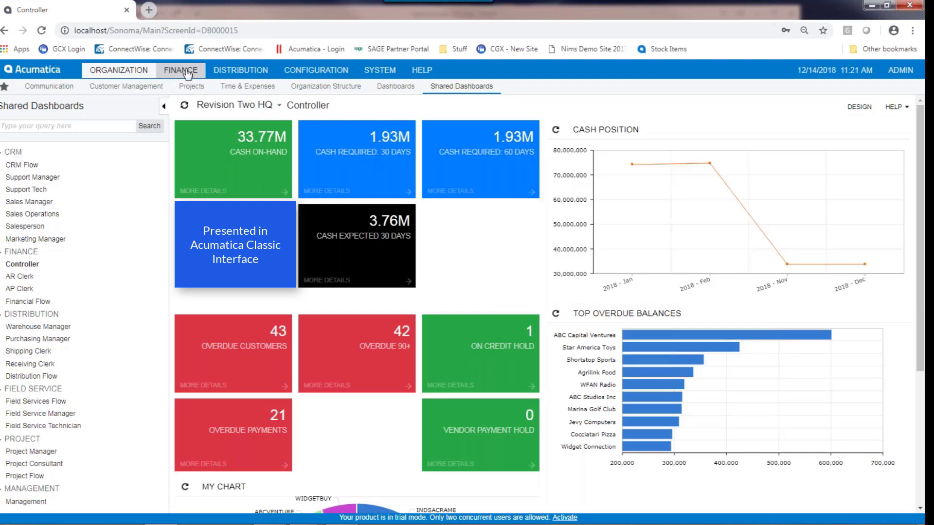
# From invoice AR005673, use Actions > Enter Payment/Apply Memo to start a 7,000.00 payment.
pyautogui.click(180, 70)
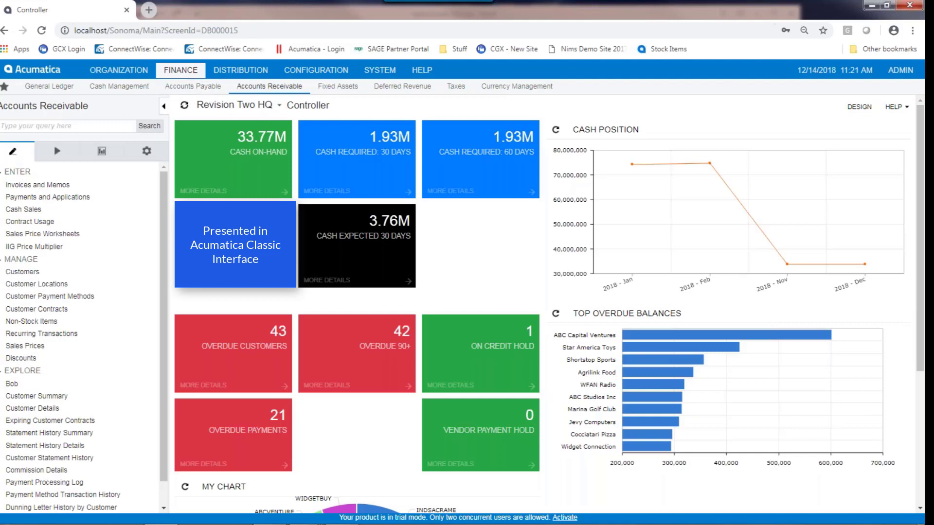
pyautogui.click(38, 184)
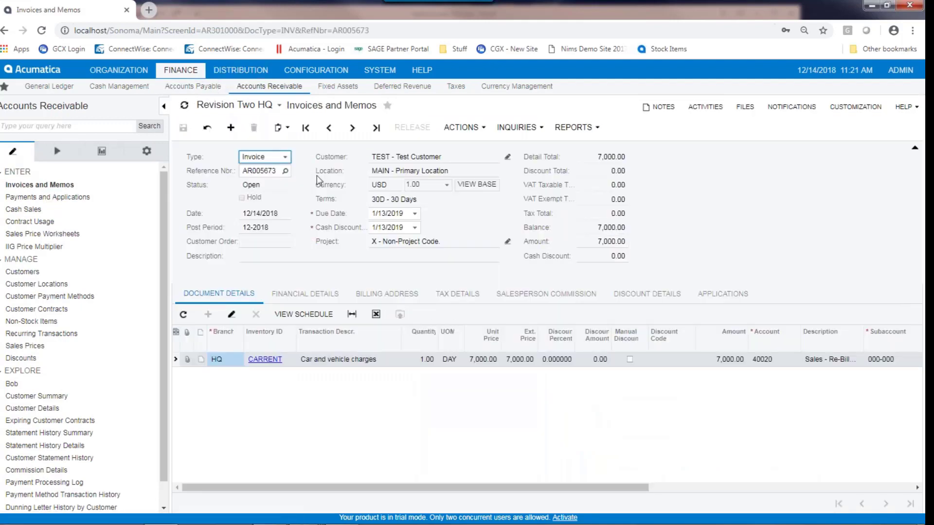
pyautogui.click(464, 127)
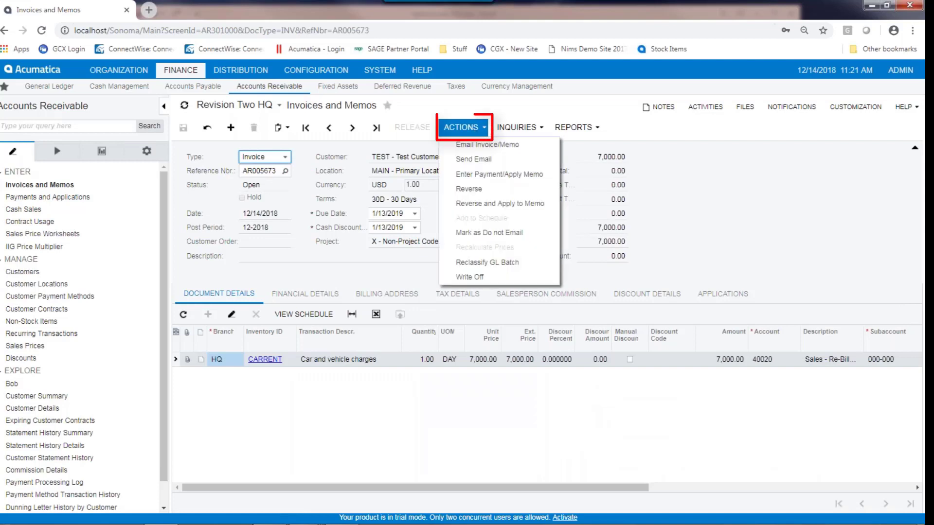
pyautogui.moveTo(499, 174)
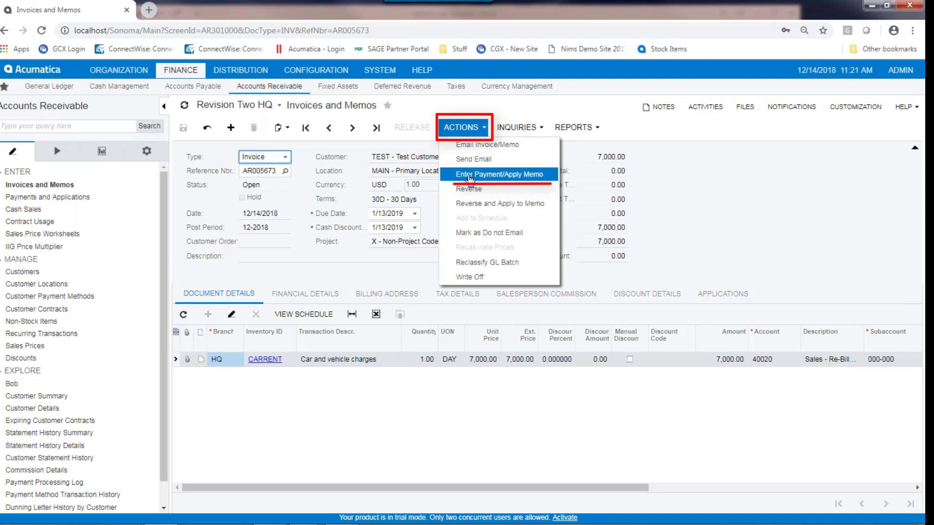
pyautogui.click(499, 175)
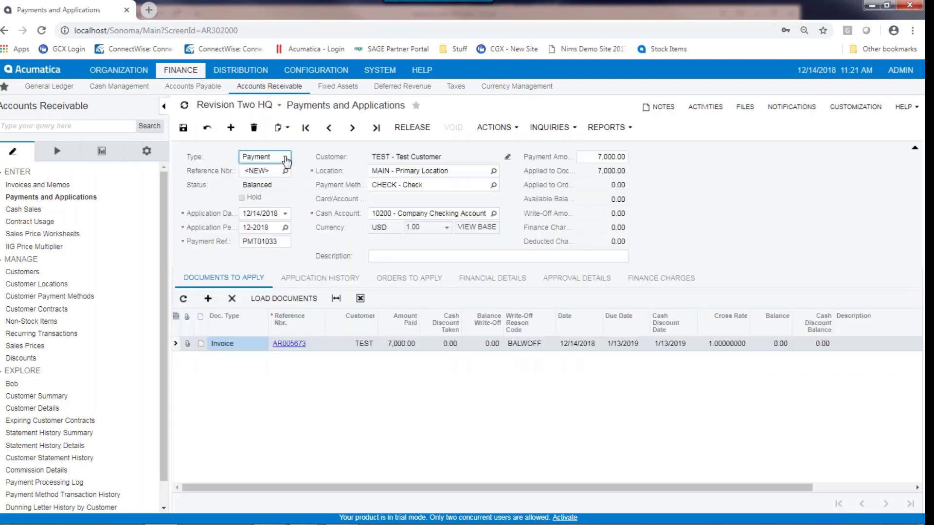
# Discard the new payment and load existing prepayment 001307 for Test Customer instead.
pyautogui.click(284, 157)
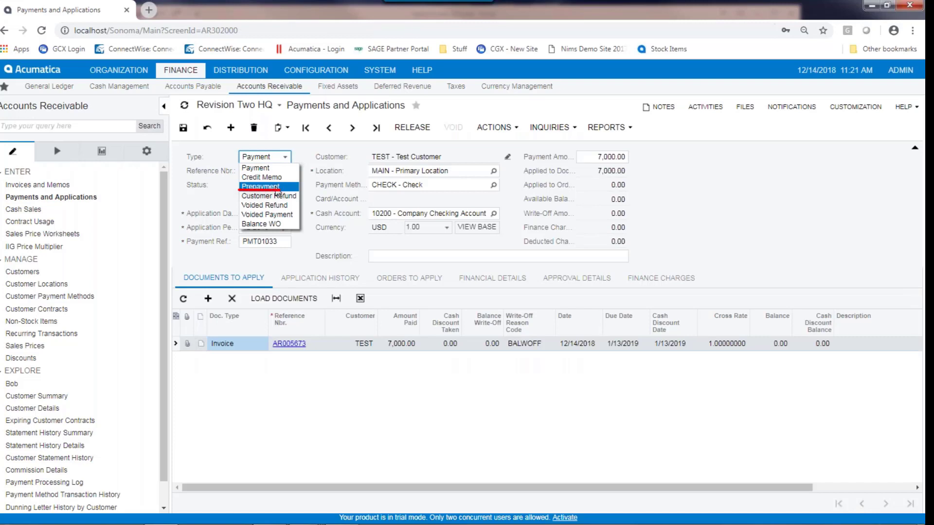
pyautogui.click(261, 187)
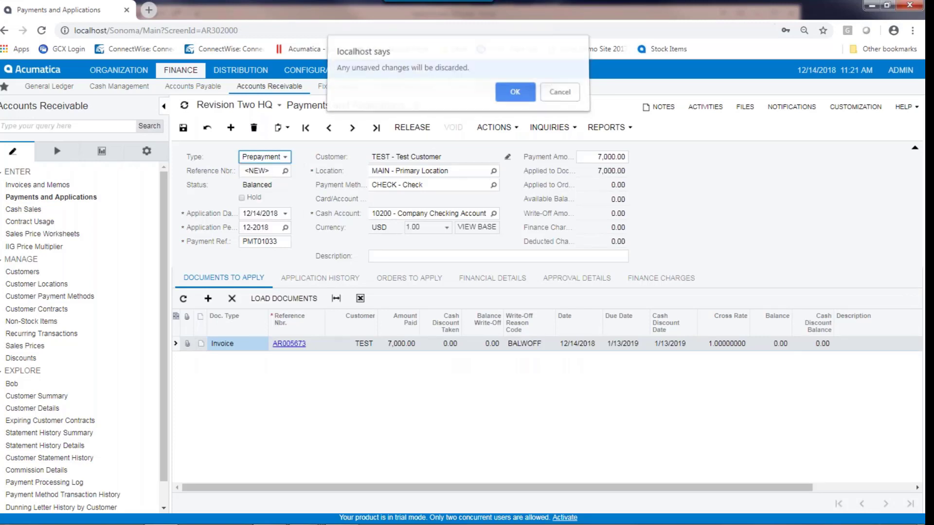
pyautogui.click(514, 91)
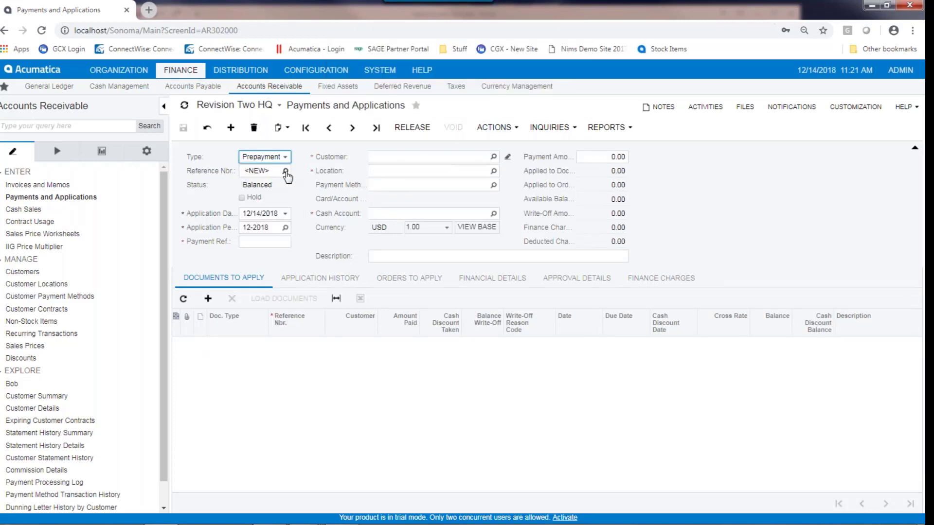
pyautogui.click(286, 171)
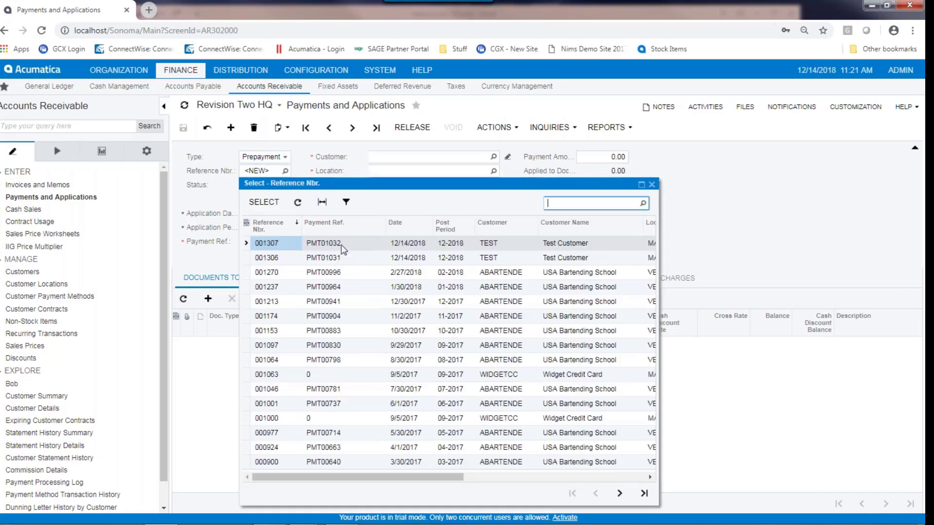
pyautogui.doubleClick(268, 244)
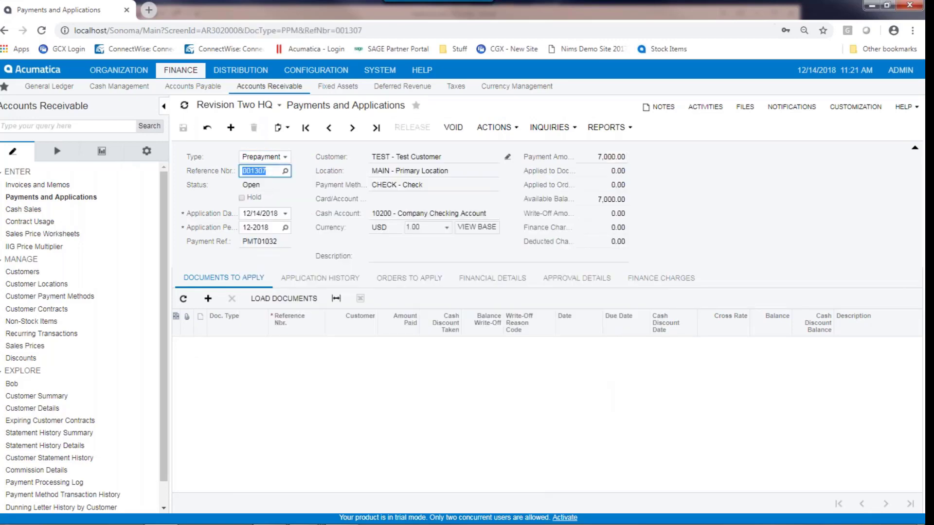
pyautogui.moveTo(211, 251)
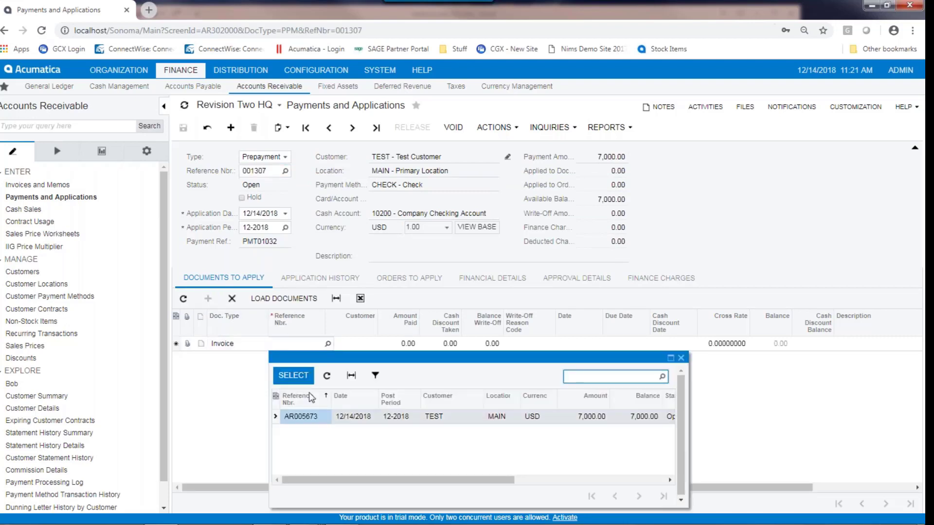
# Apply 001307 to invoice AR005673 for 7,000.00 and release it to Closed.
pyautogui.click(293, 376)
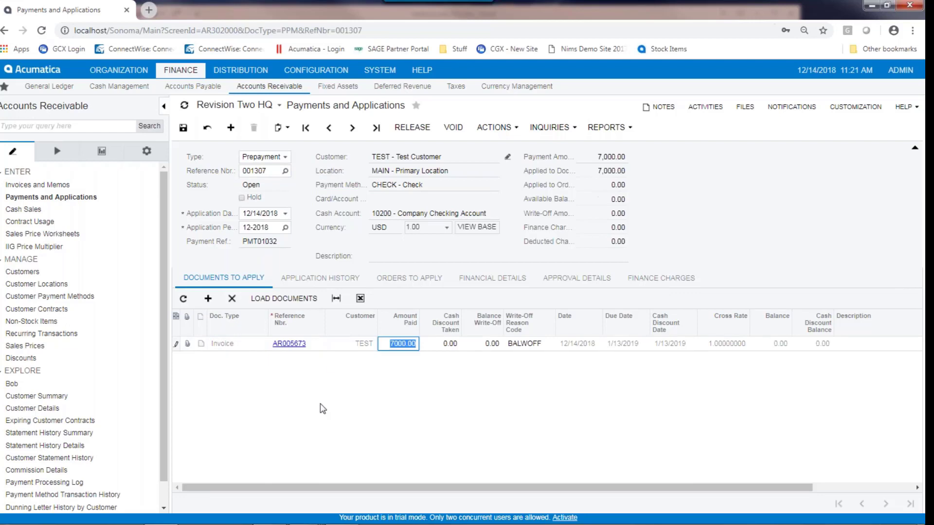
pyautogui.moveTo(311, 243)
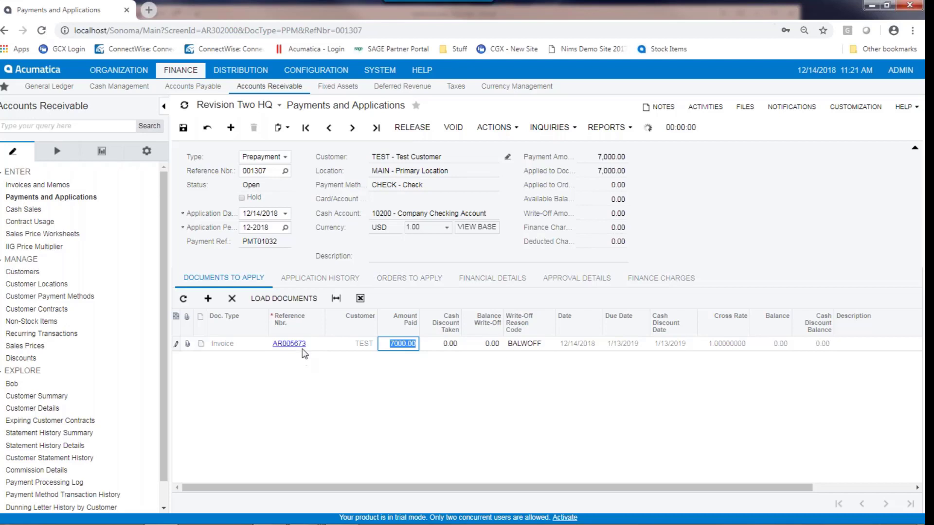
pyautogui.click(412, 127)
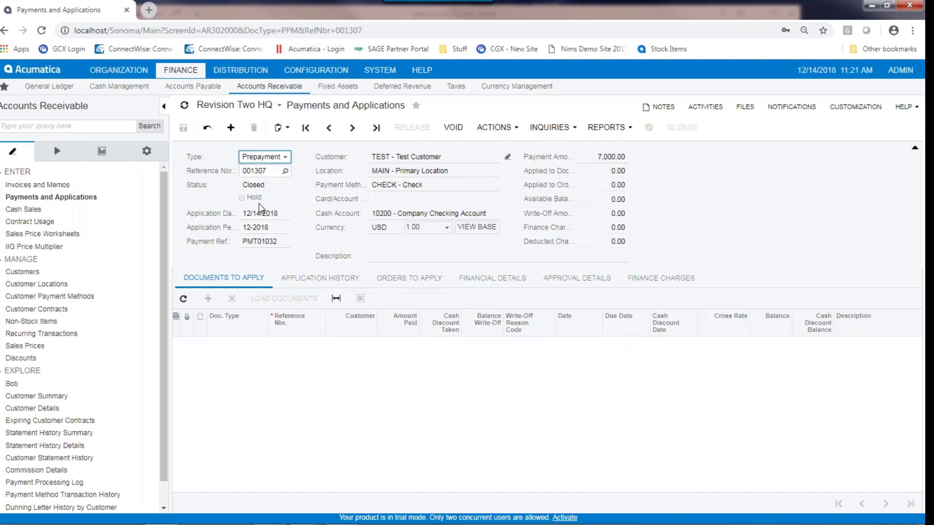